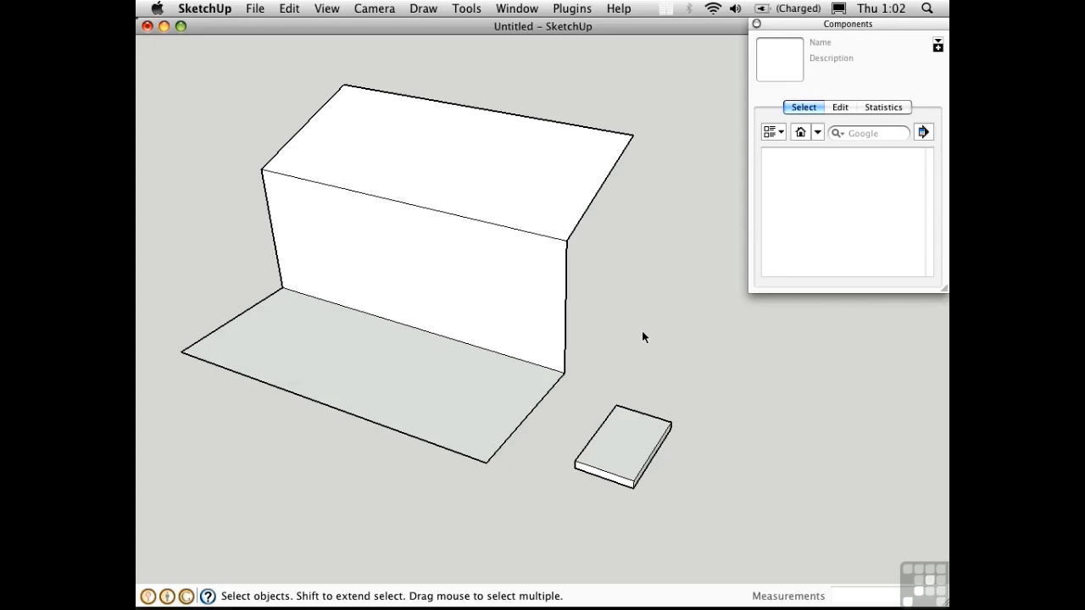
mouse_move(454, 376)
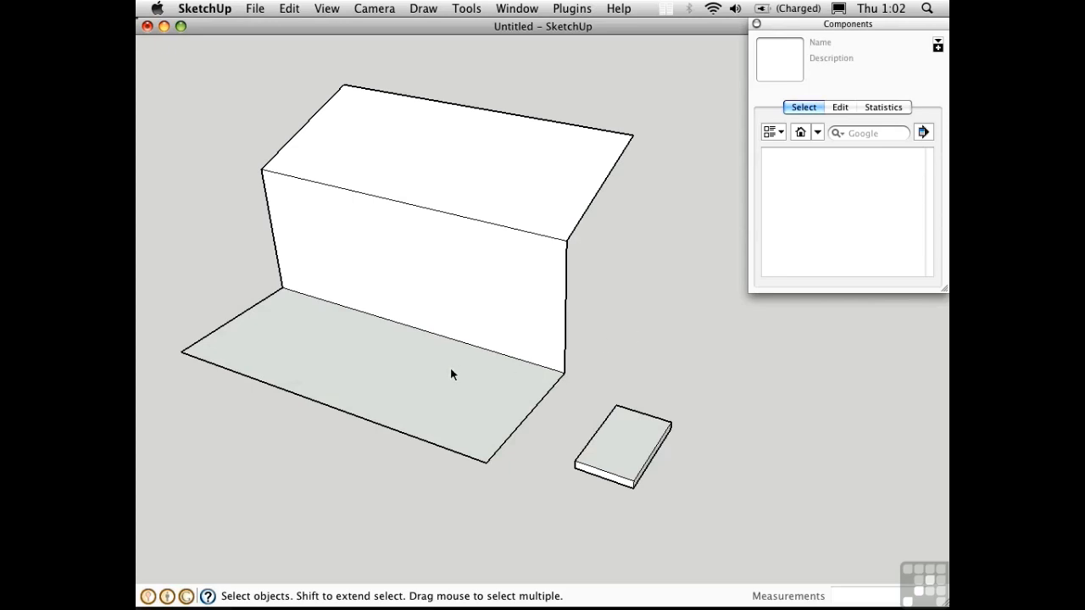
mouse_move(498, 173)
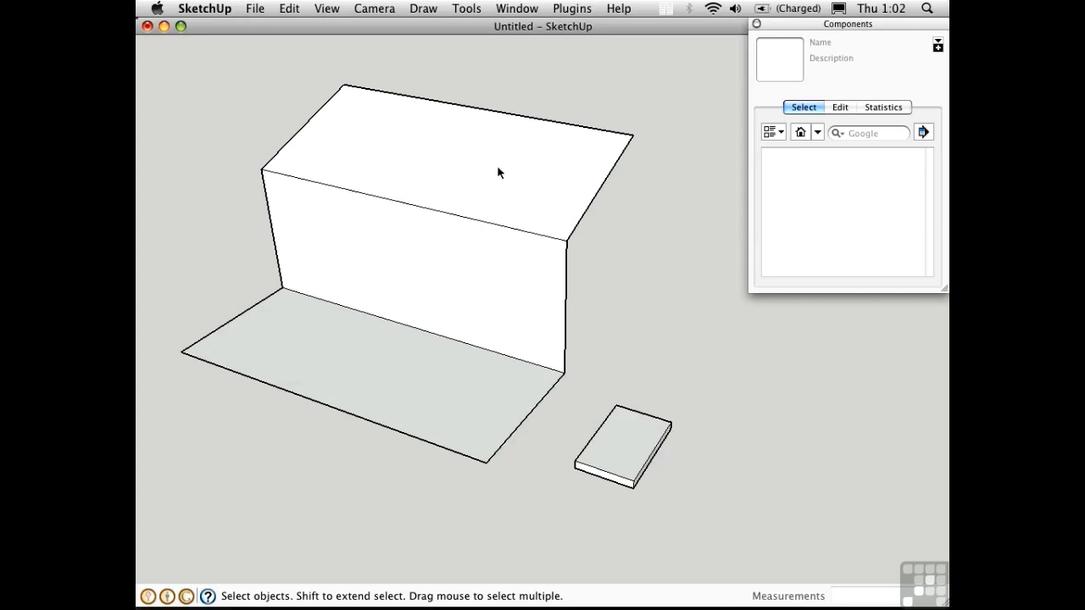
mouse_move(457, 390)
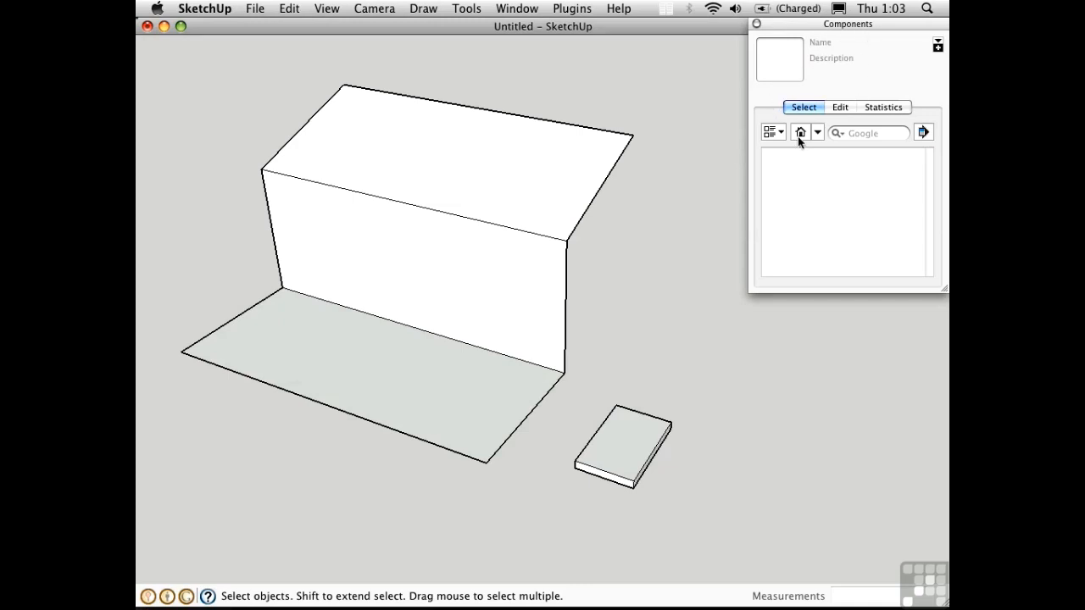
mouse_move(800, 132)
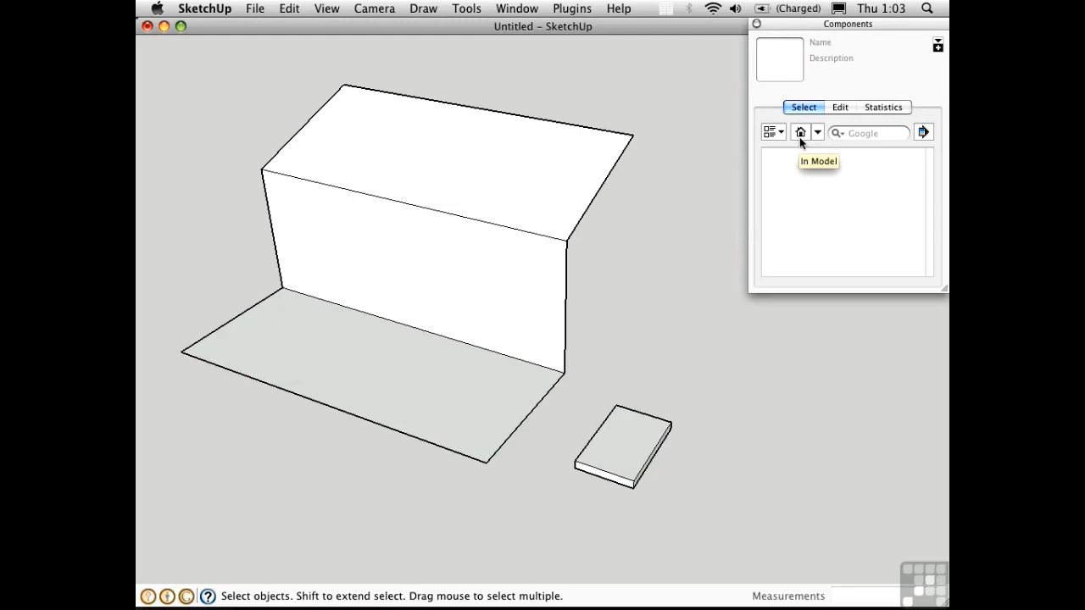
mouse_move(627, 451)
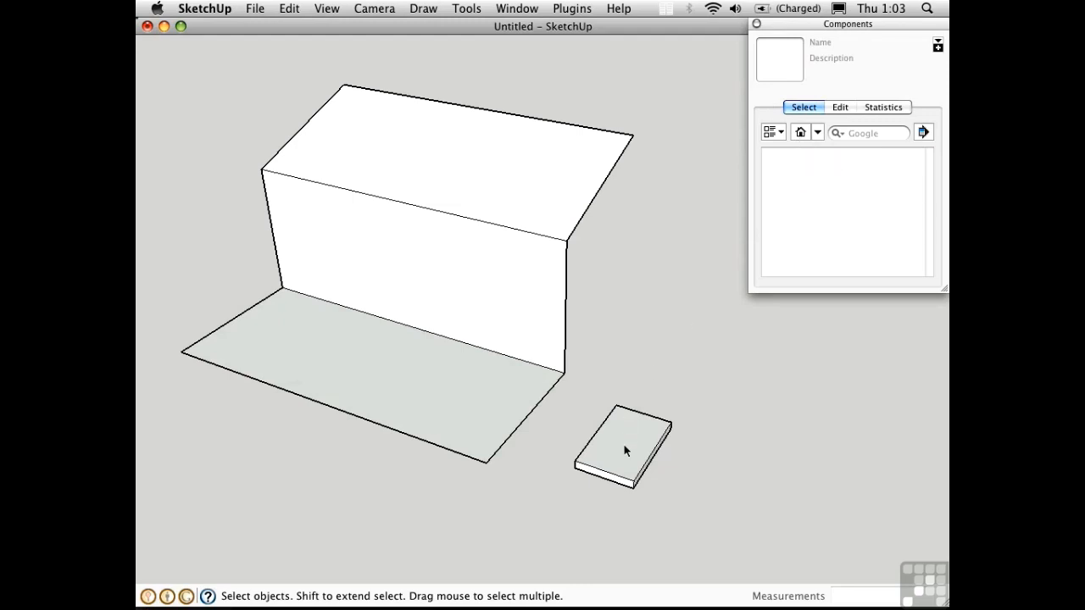
Make the small slab a new component with Glue to: Any
click(624, 451)
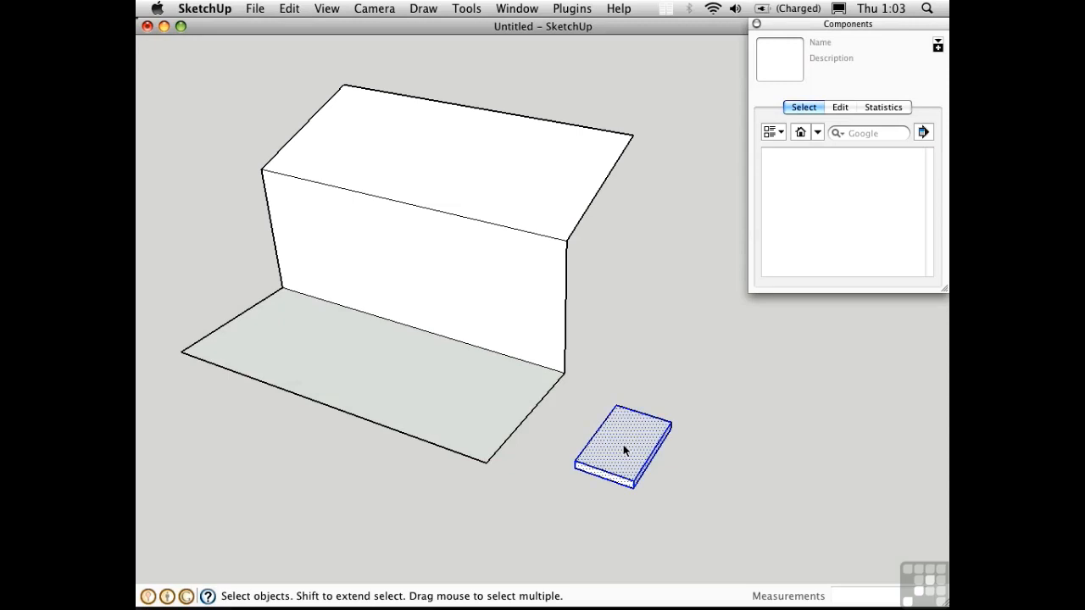
mouse_move(631, 466)
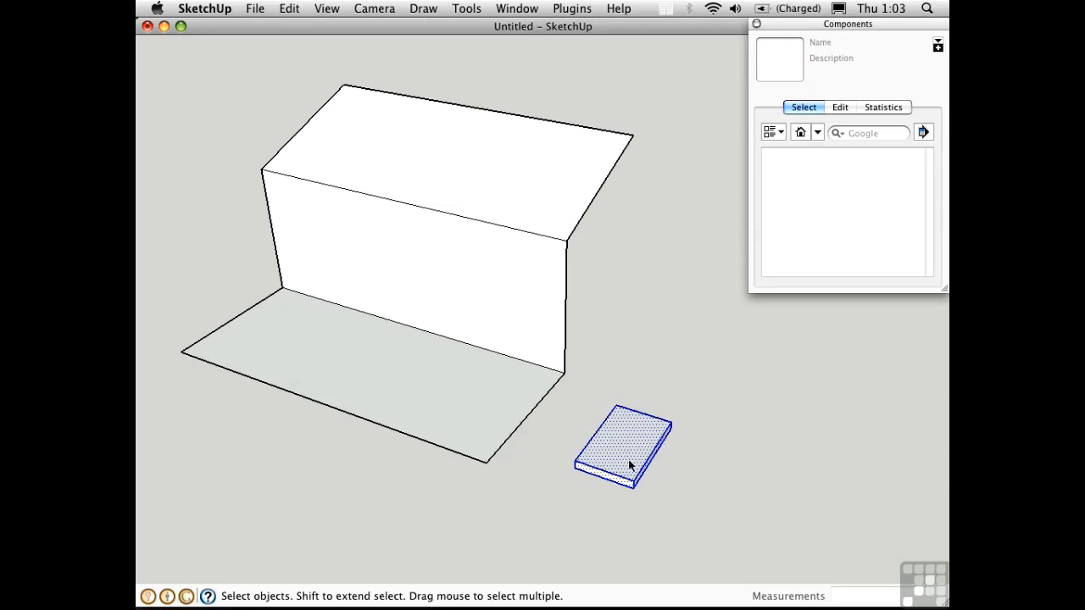
mouse_move(631, 461)
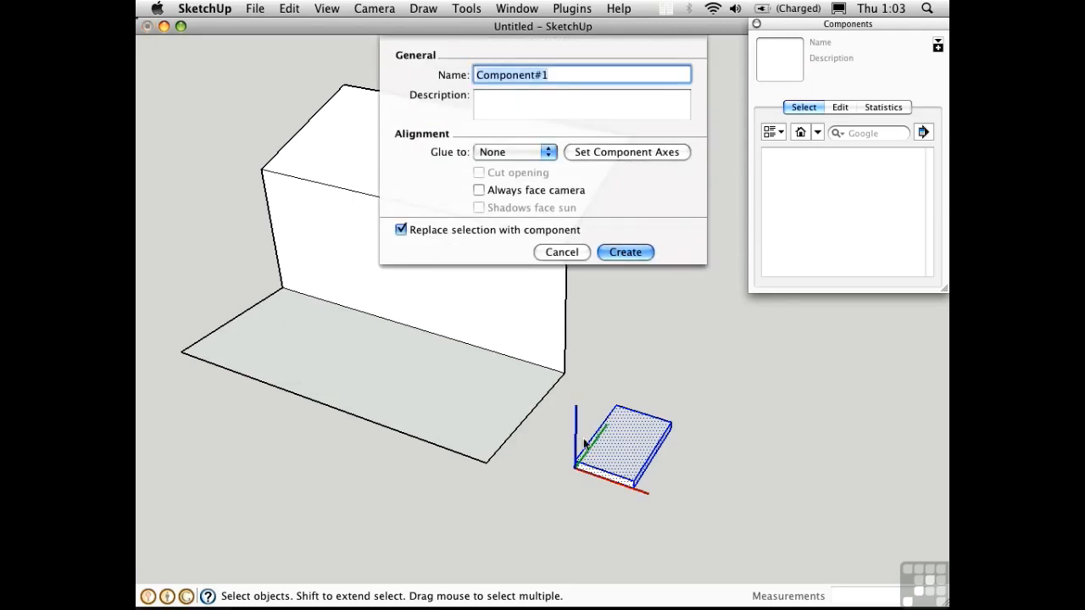
mouse_move(635, 499)
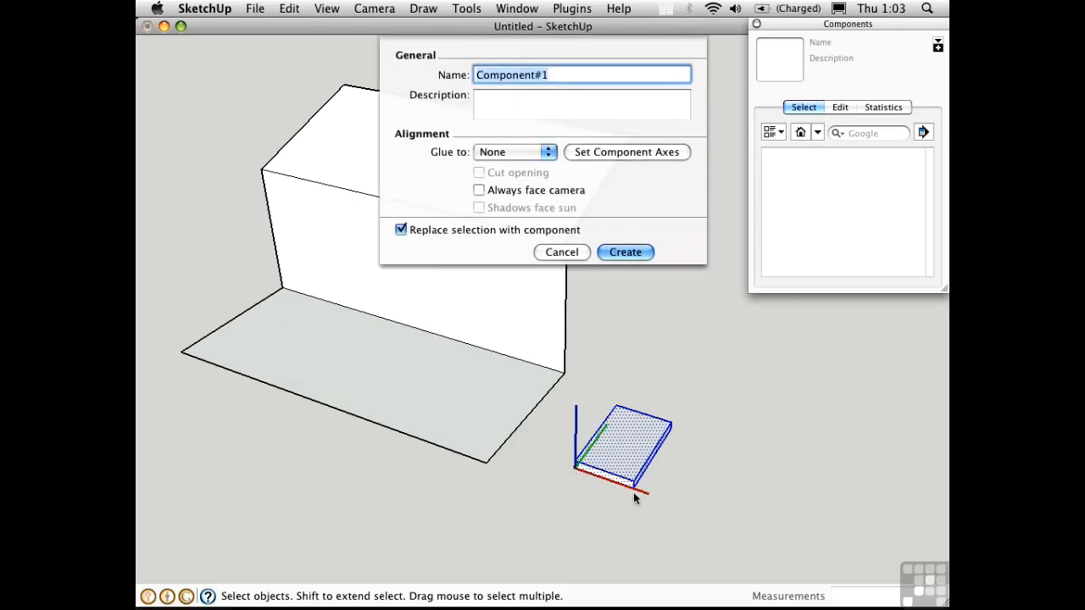
mouse_move(579, 482)
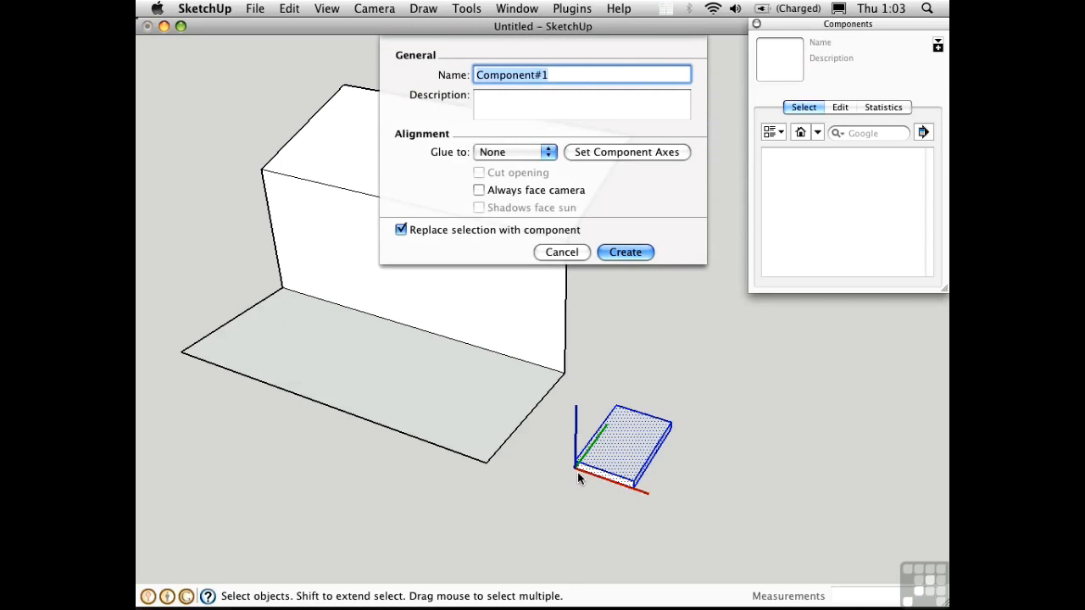
mouse_move(573, 472)
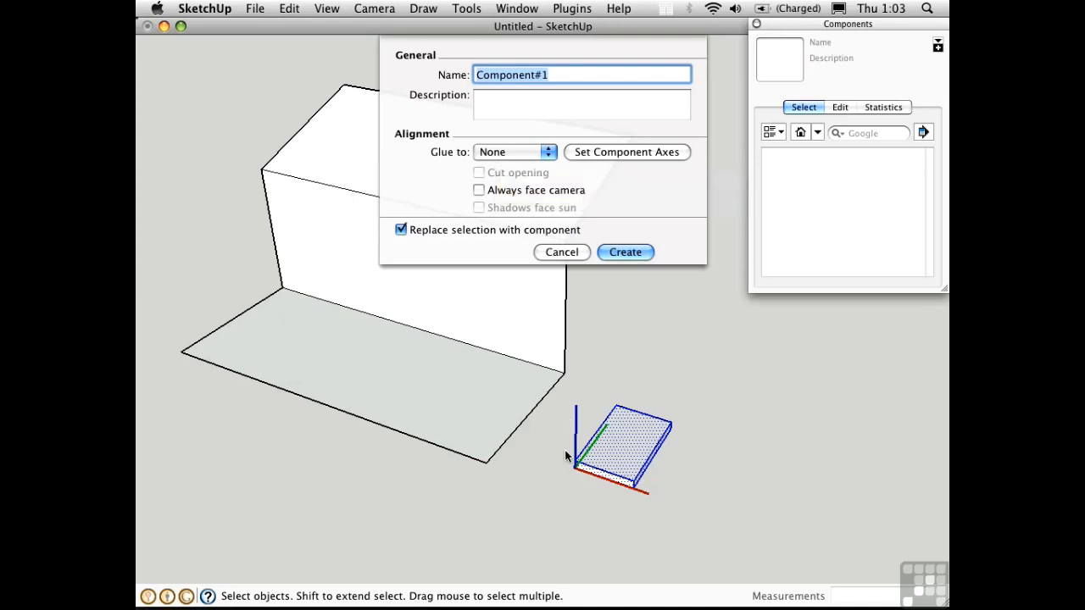
mouse_move(576, 488)
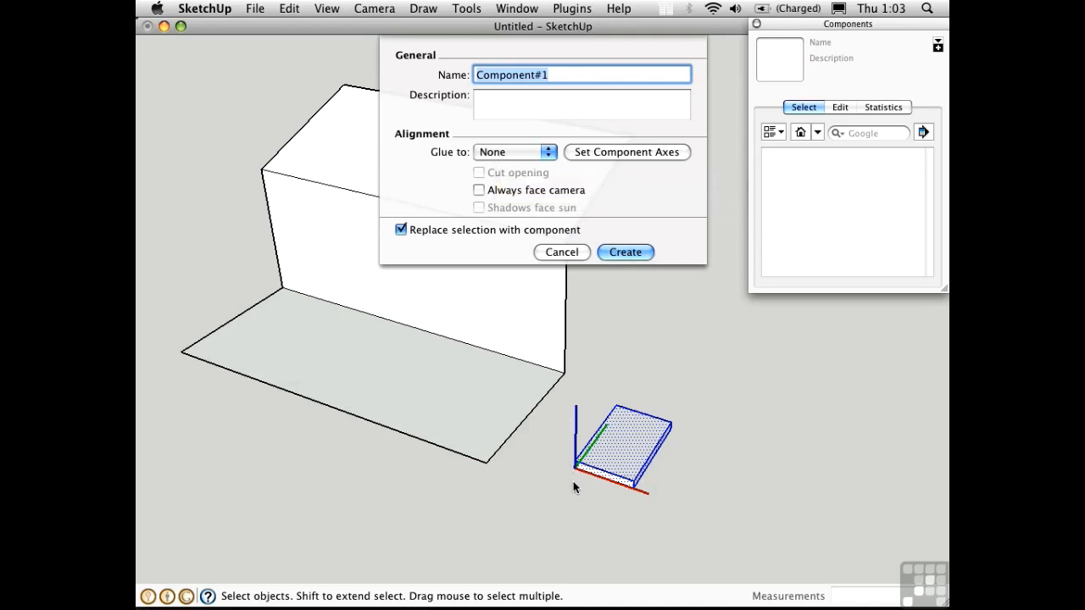
mouse_move(525, 158)
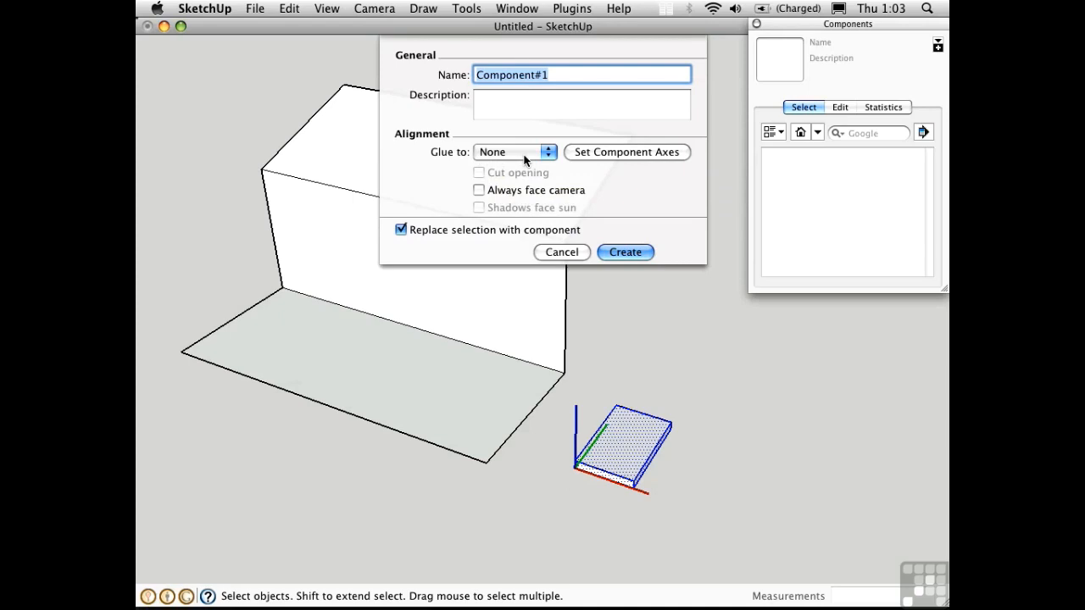
click(515, 153)
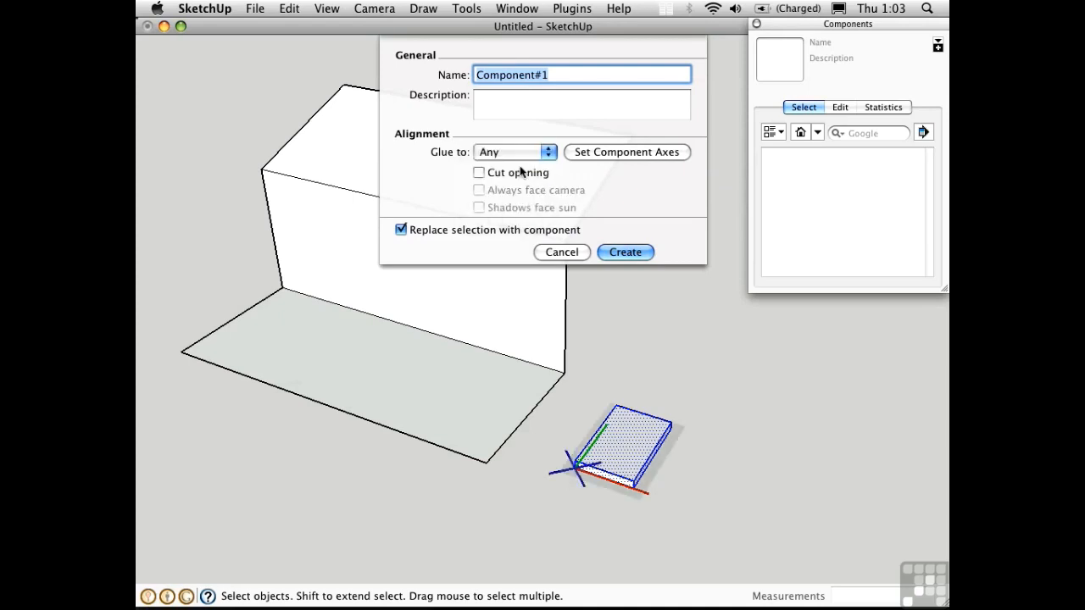
mouse_move(576, 488)
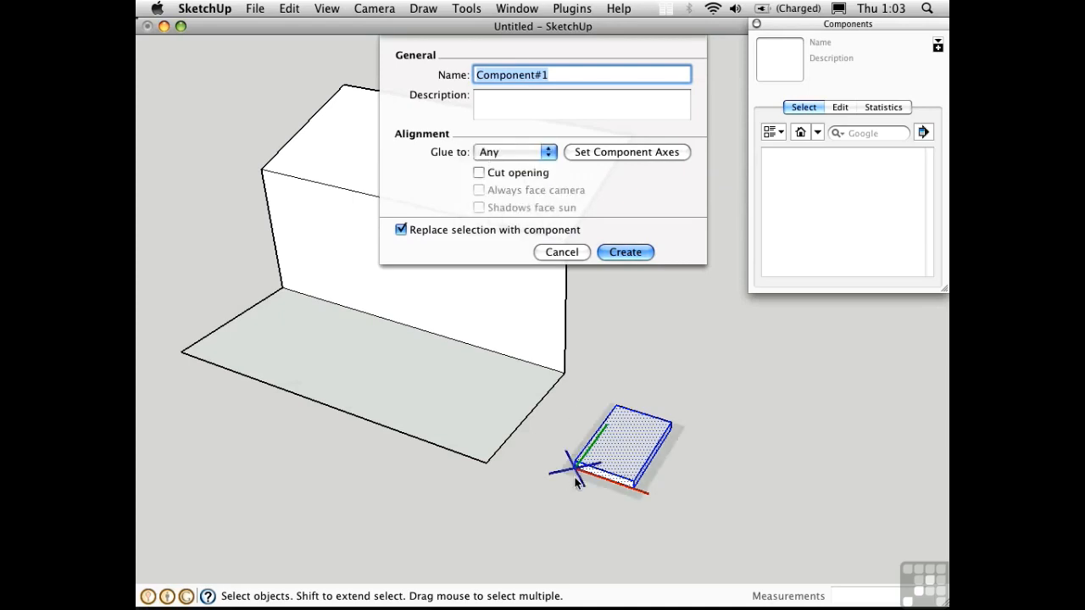
mouse_move(577, 485)
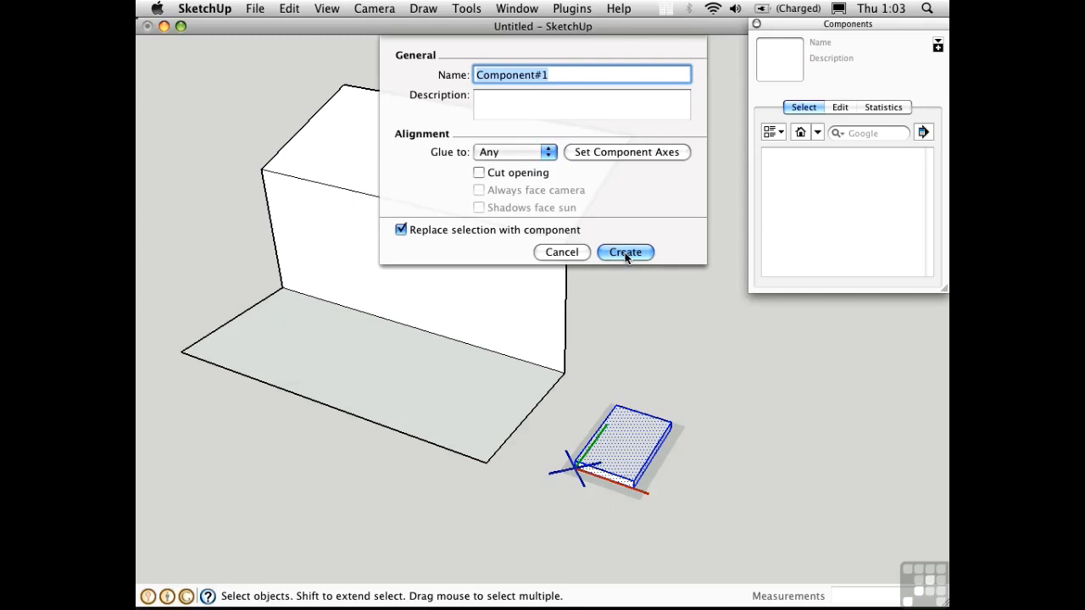
Create Component#1 and place copies on the roof, front wall and floor
click(625, 251)
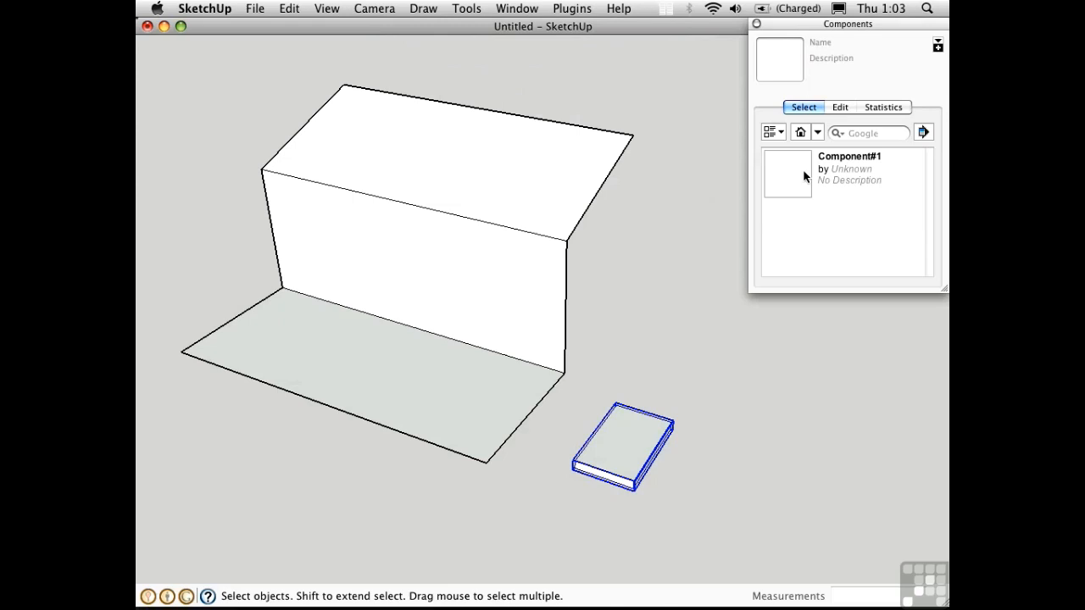
mouse_move(793, 173)
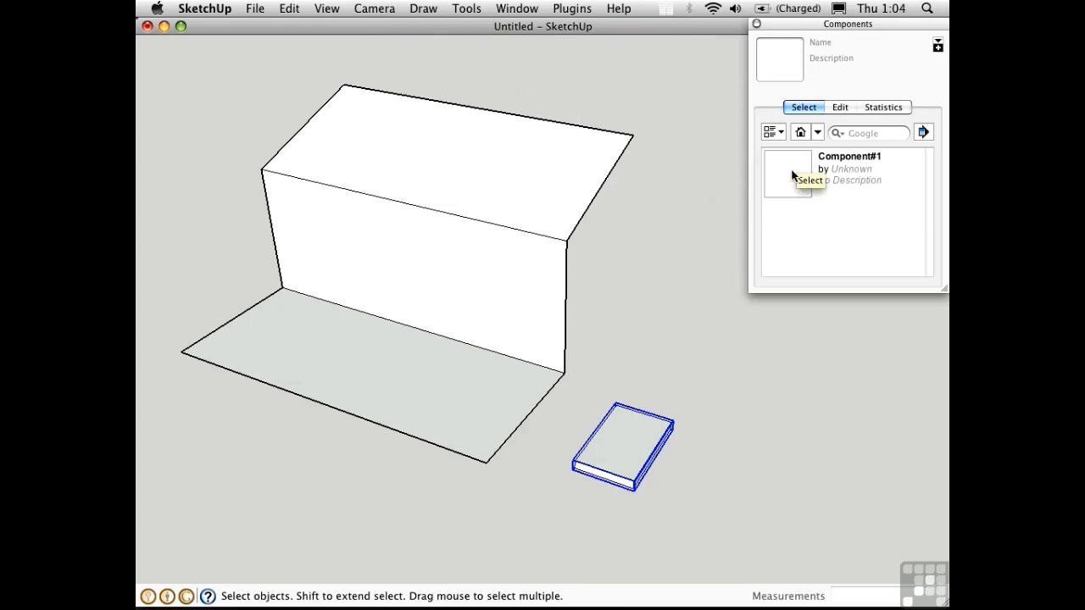
click(787, 173)
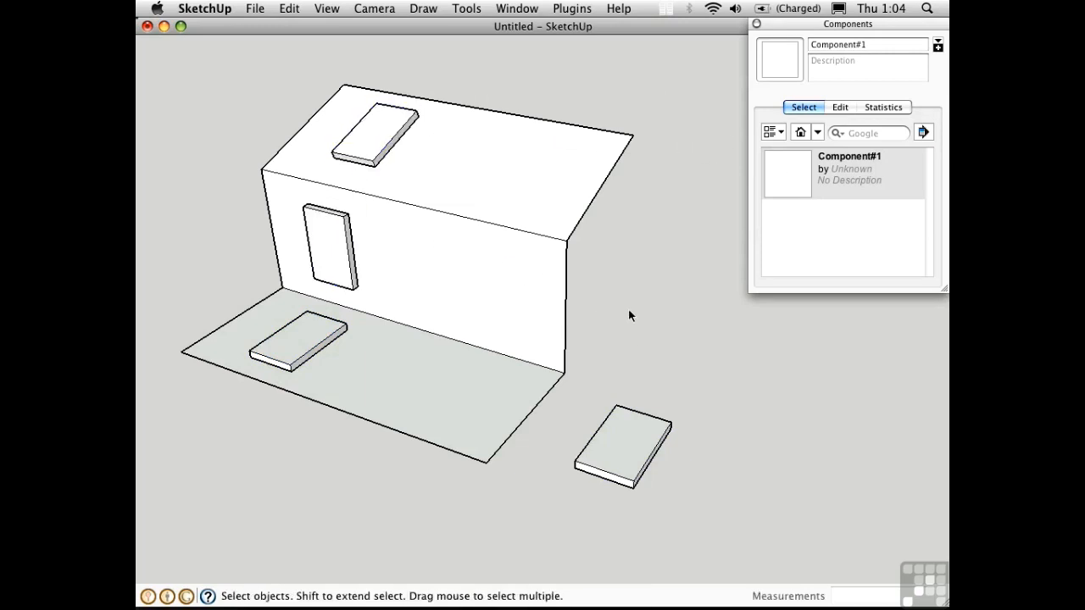
Move the roof copy to a new spot on the top face; it stays glued to the roof
click(370, 139)
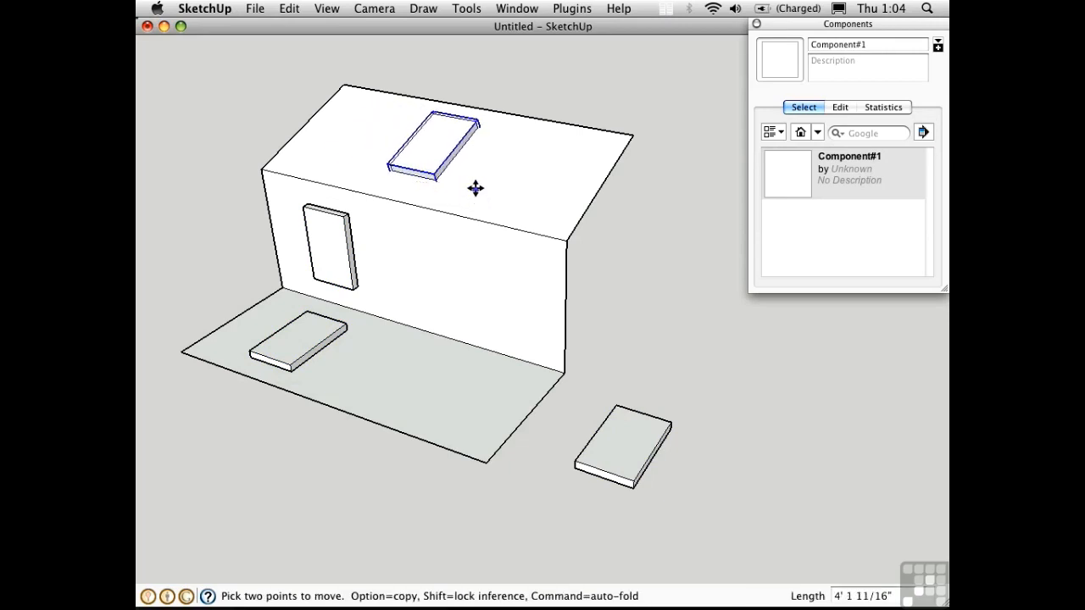
drag(475, 188, 490, 168)
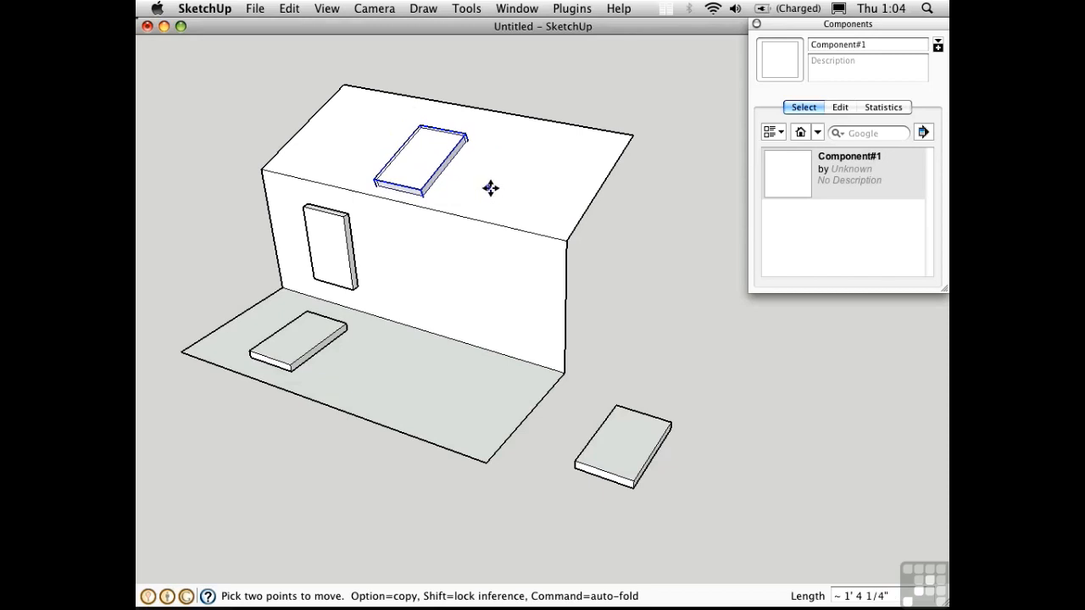
drag(490, 188, 489, 176)
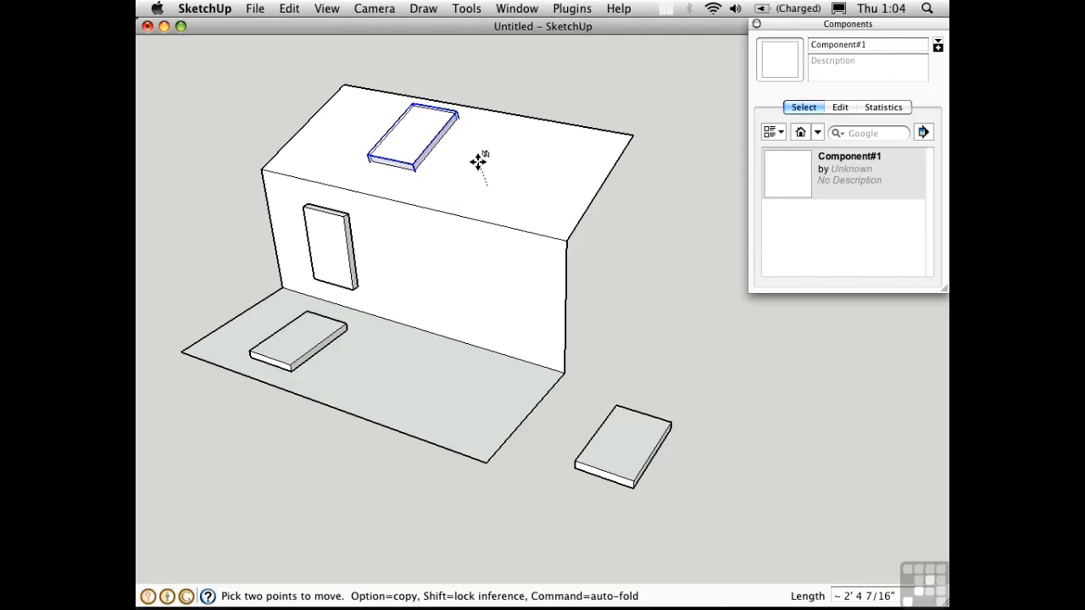
drag(478, 161, 428, 149)
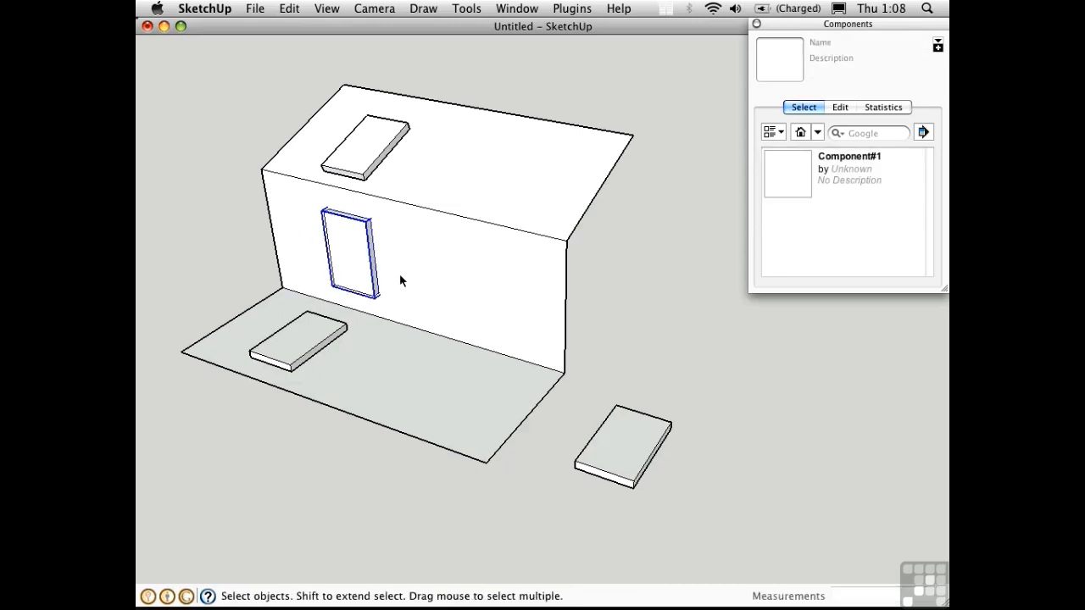
Make the loose slab a new component with Glue to: Horizontal
click(621, 457)
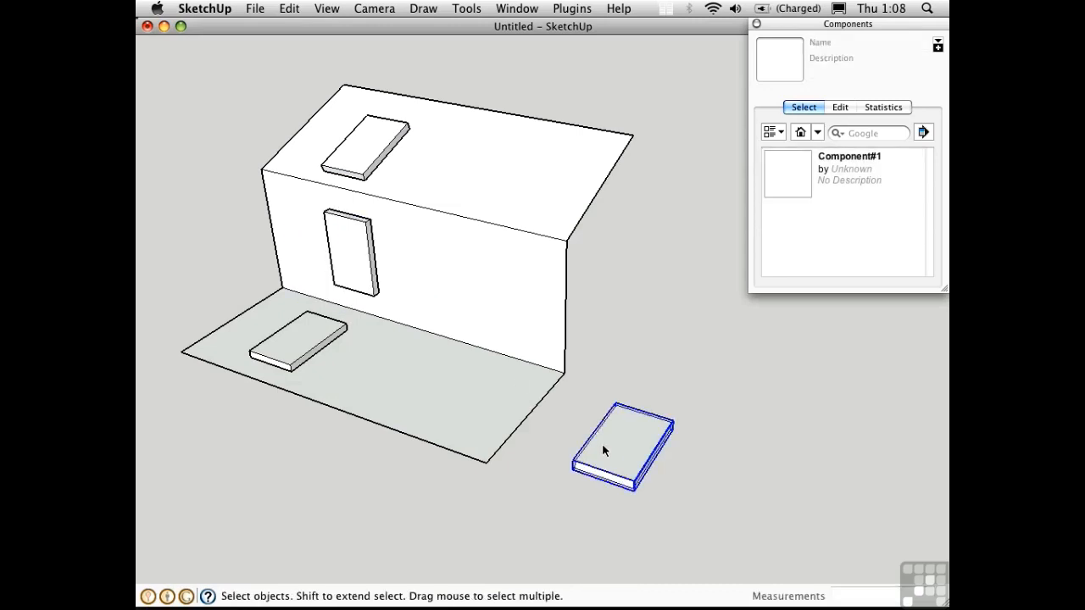
right_click(607, 451)
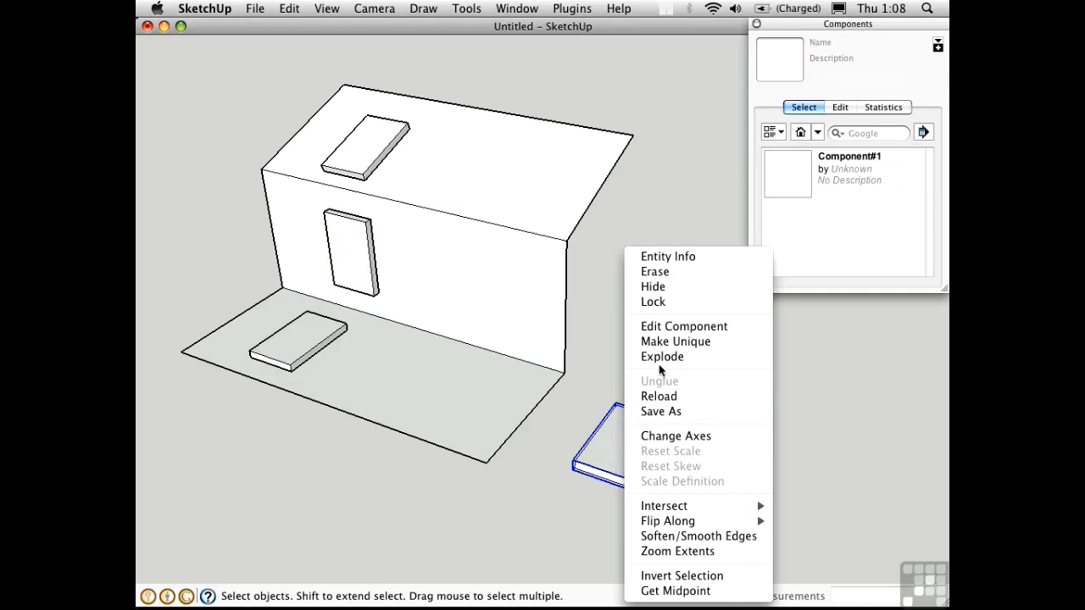
click(661, 356)
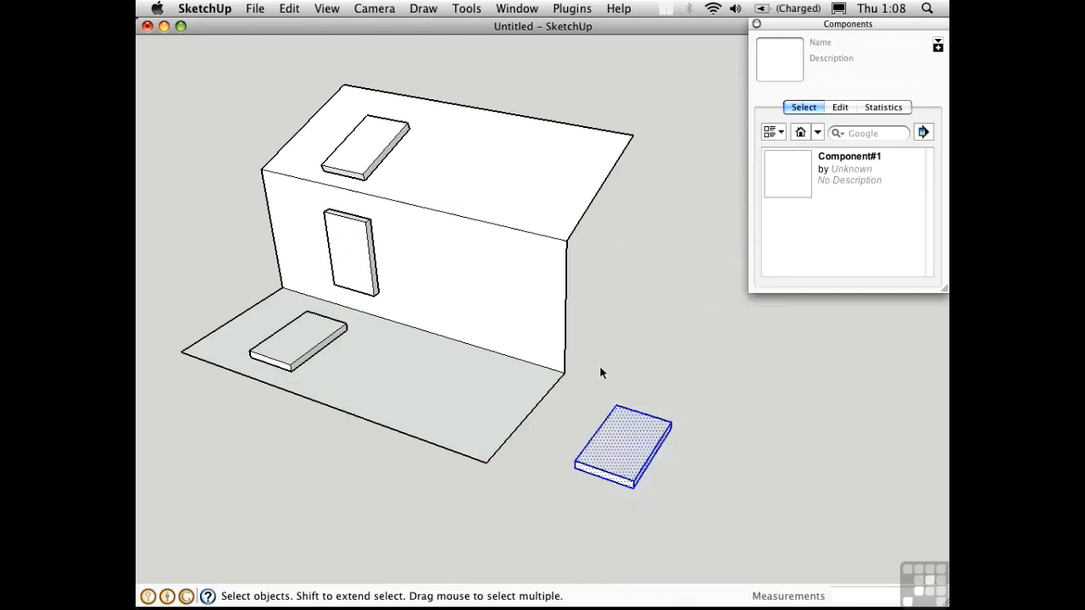
mouse_move(605, 376)
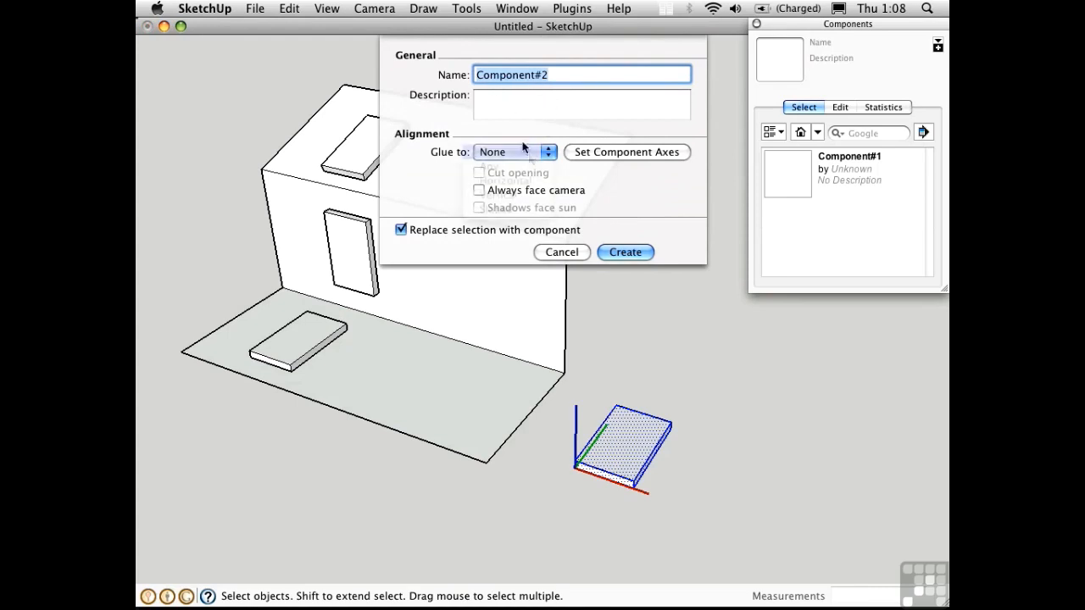
click(515, 152)
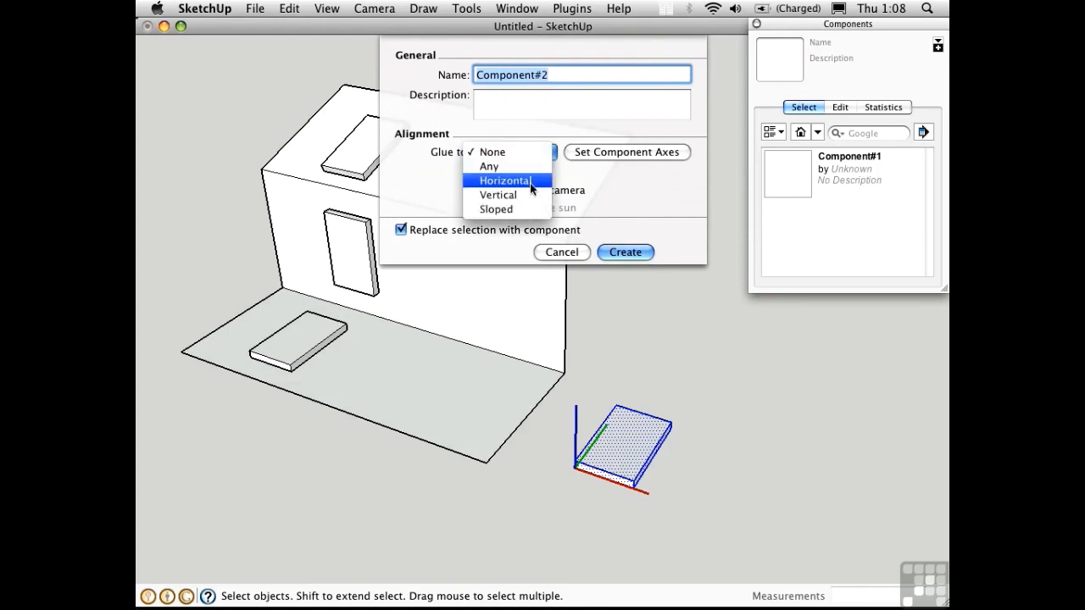
click(506, 180)
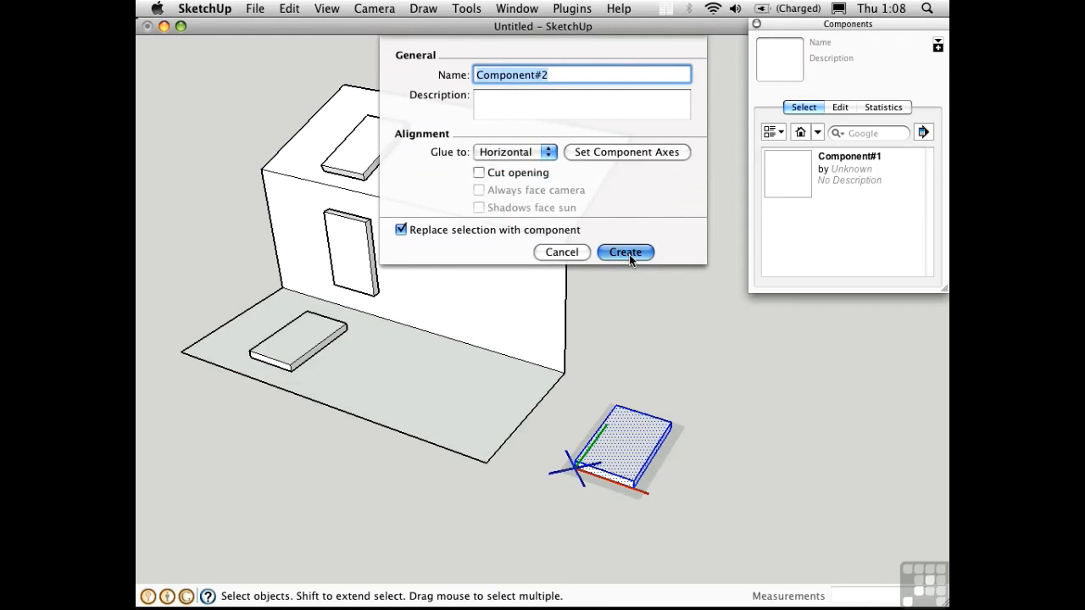
Create Component#2 and place a copy on the floor beside the first floor slab
click(624, 251)
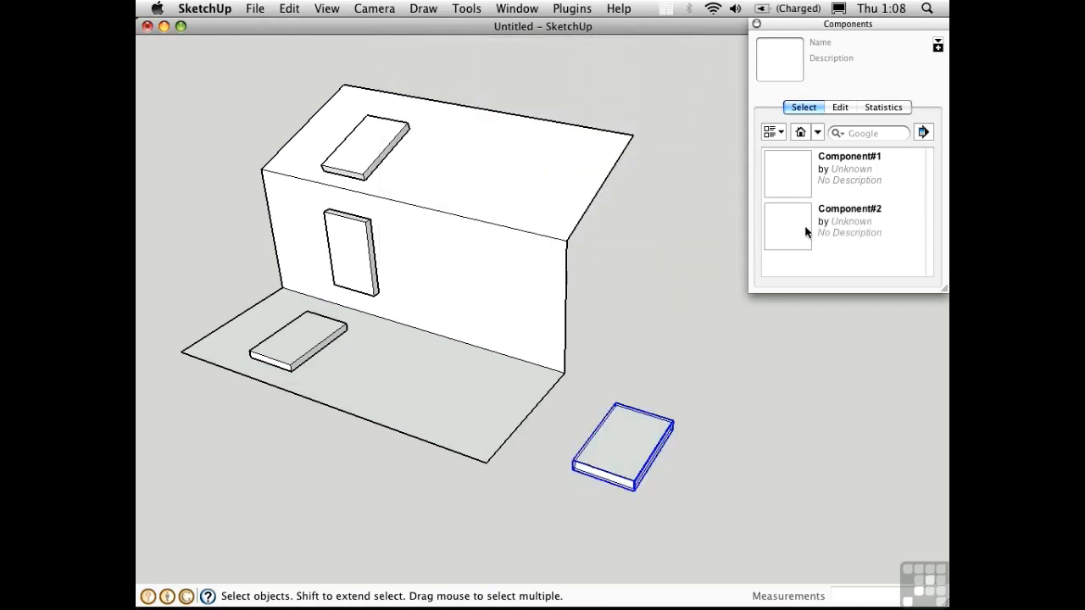
mouse_move(793, 231)
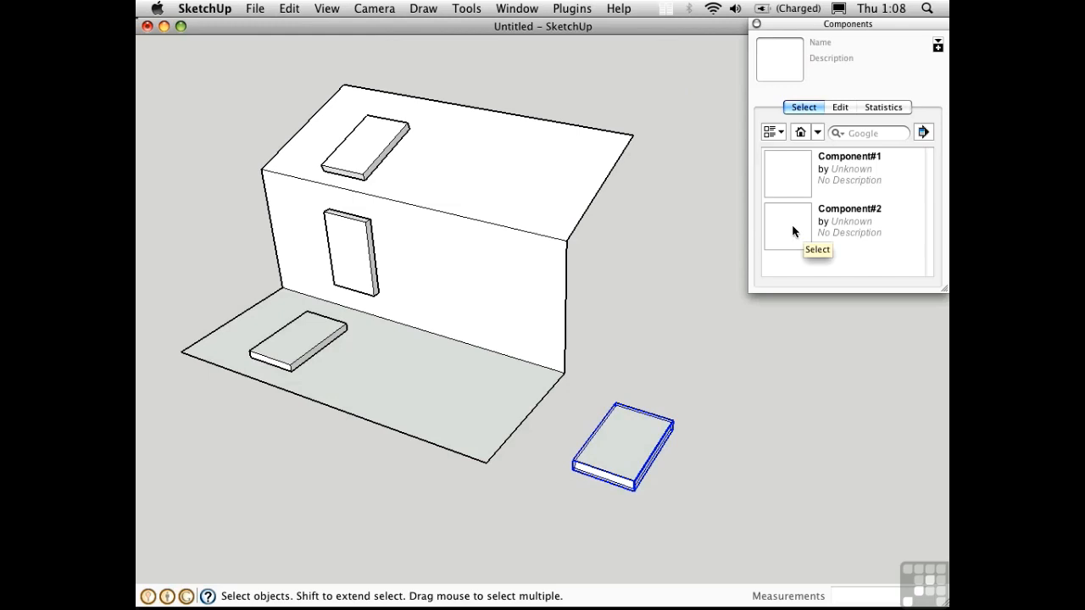
click(787, 227)
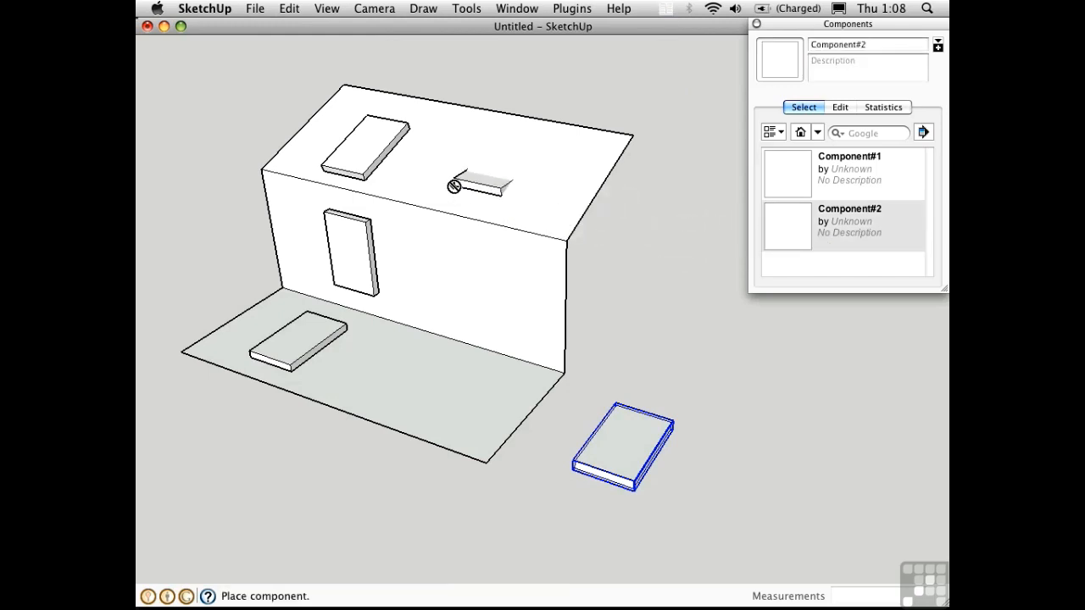
mouse_move(447, 187)
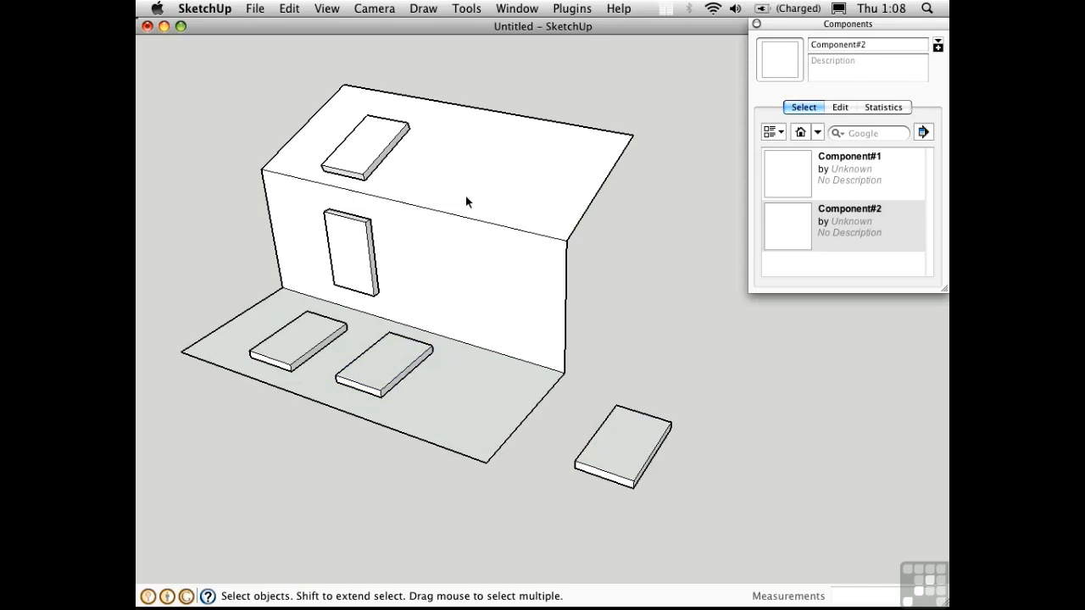
mouse_move(483, 301)
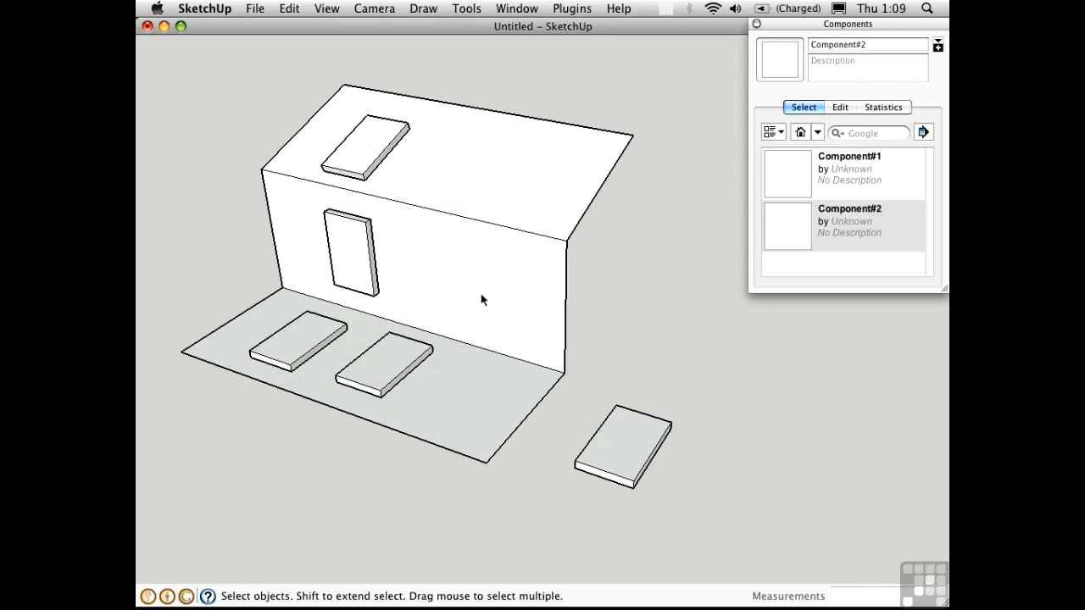
click(627, 449)
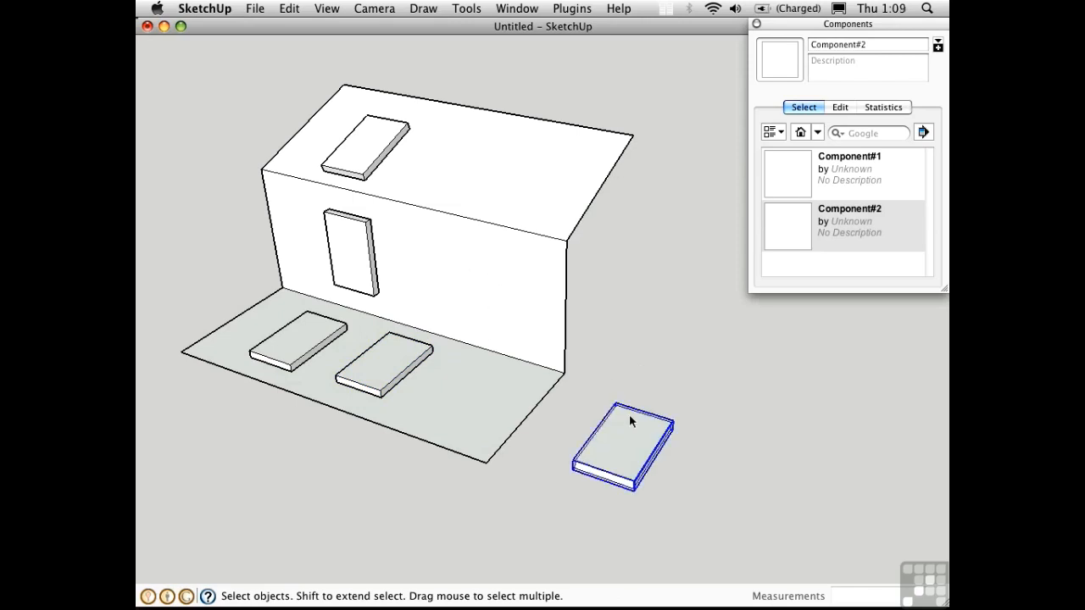